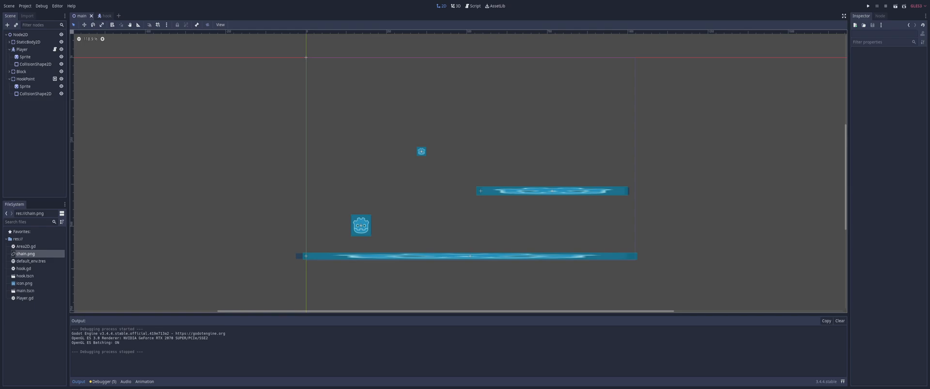
Inspect the hook point's signals and group, then open the Player node's script
{"action": "left_click", "coordinate": [25, 79]}
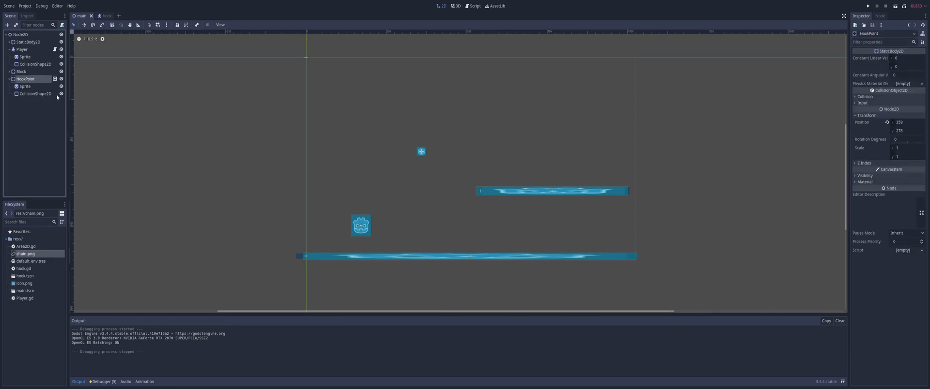
{"action": "mouse_move", "coordinate": [512, 241]}
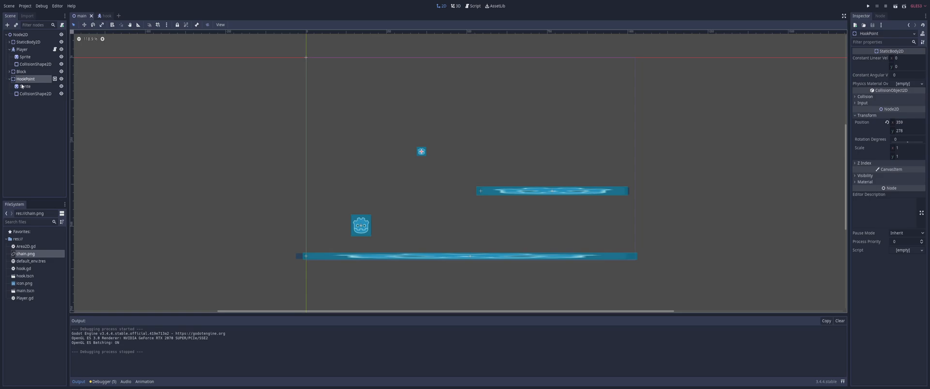
{"action": "mouse_move", "coordinate": [35, 94]}
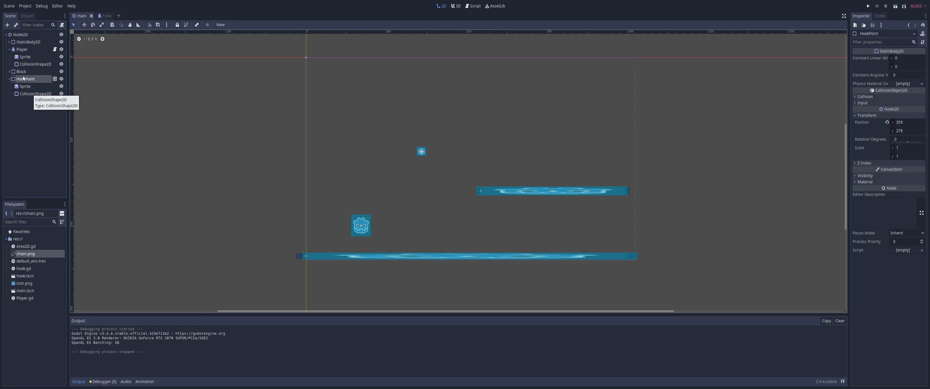
{"action": "mouse_move", "coordinate": [384, 126]}
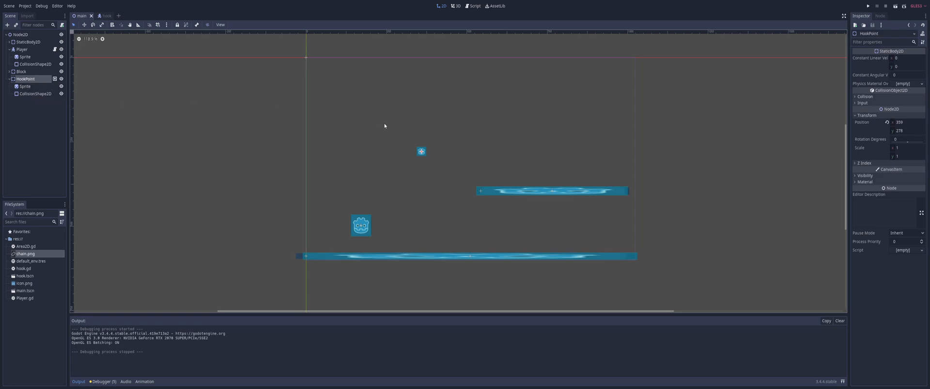
{"action": "left_click", "coordinate": [879, 15]}
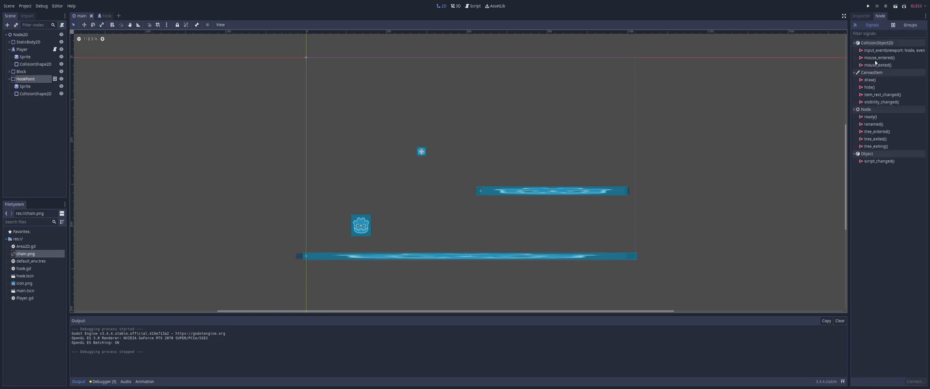
{"action": "left_click", "coordinate": [908, 25]}
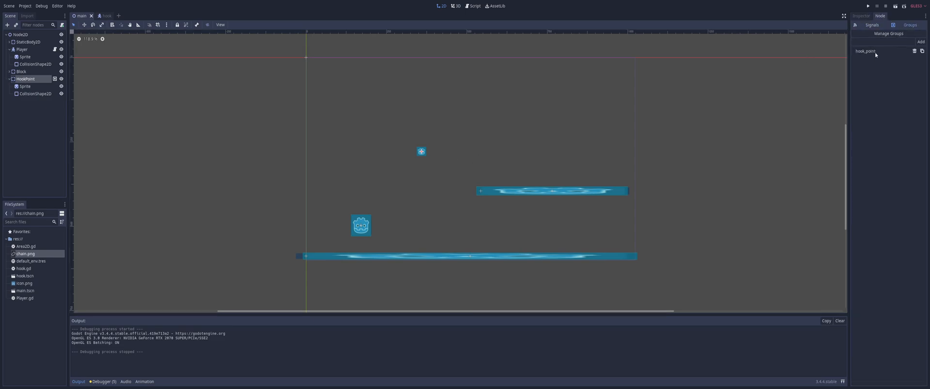
{"action": "left_click", "coordinate": [861, 15]}
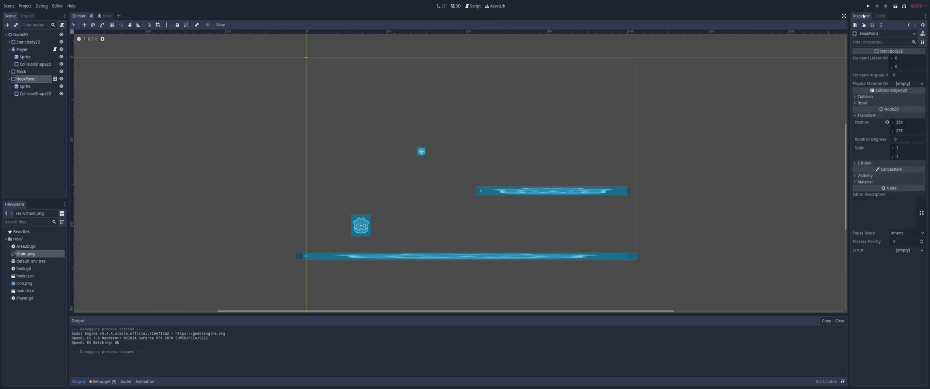
{"action": "left_click", "coordinate": [23, 49]}
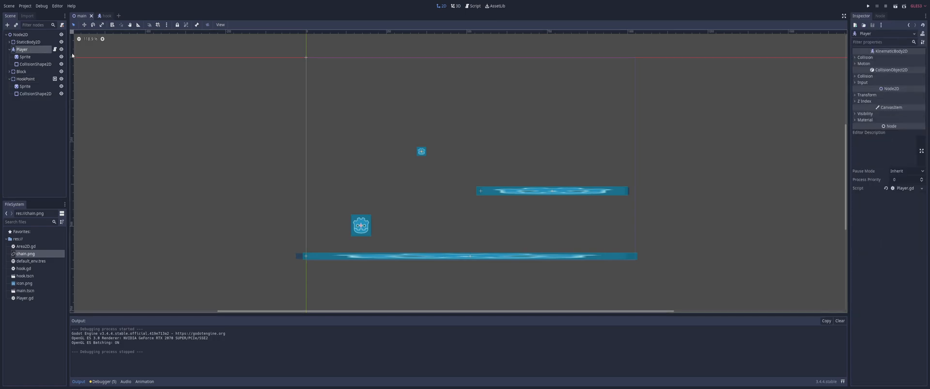
{"action": "left_click", "coordinate": [474, 6]}
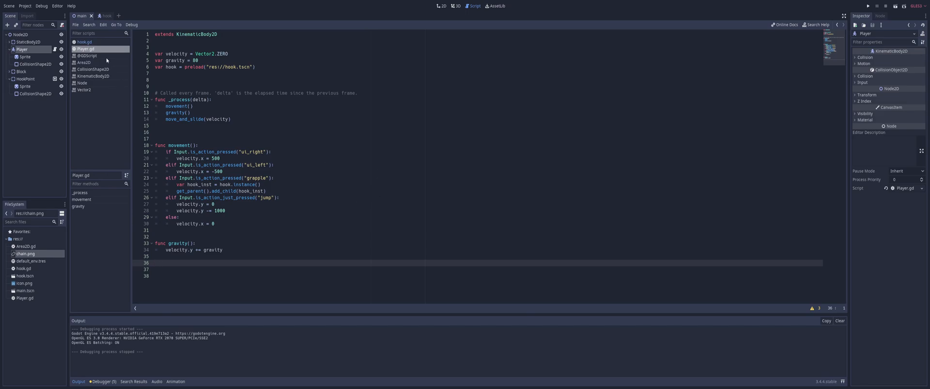
{"action": "mouse_move", "coordinate": [86, 48]}
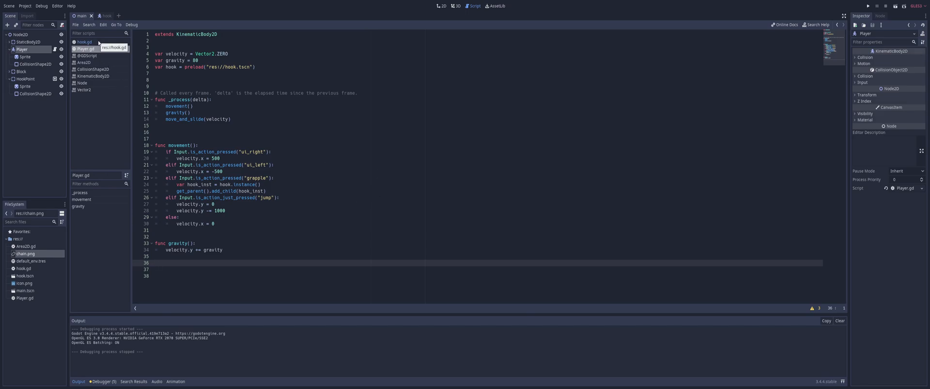
Open hook.gd and review _ready, _process, _on_Area2D_body_entered and _on_Timer_timeout
{"action": "left_click", "coordinate": [82, 42]}
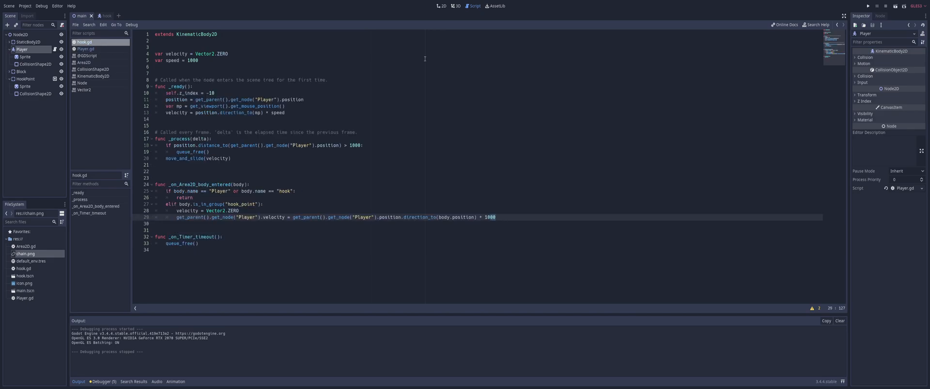
{"action": "mouse_move", "coordinate": [245, 31]}
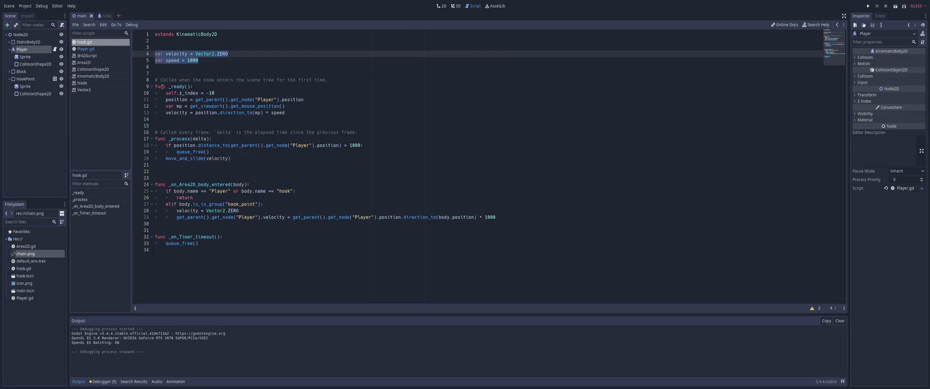
{"action": "left_click", "coordinate": [168, 85]}
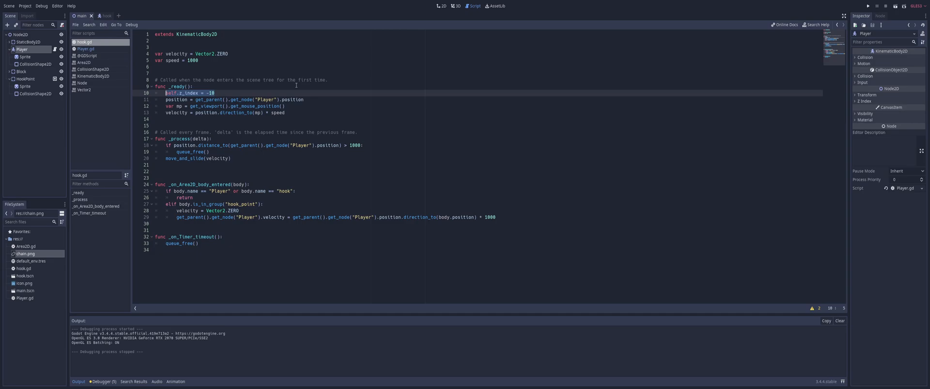
{"action": "left_click", "coordinate": [304, 99]}
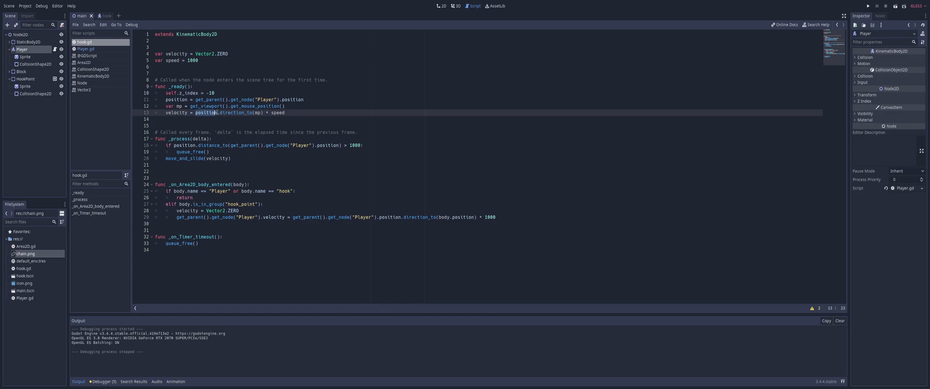
{"action": "left_click", "coordinate": [284, 113]}
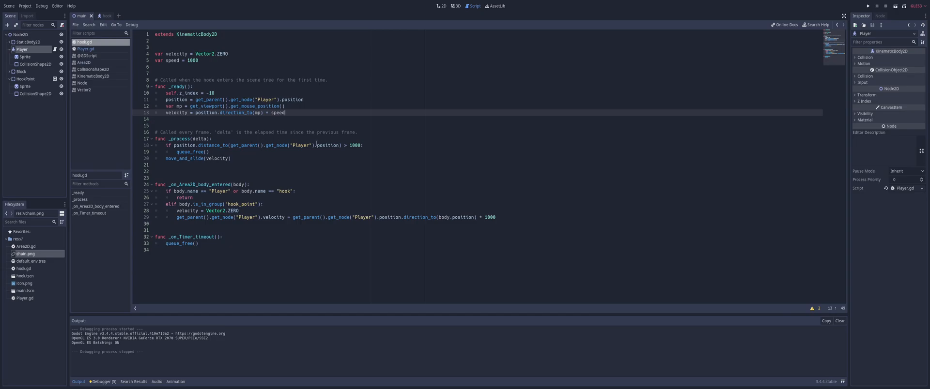
{"action": "mouse_move", "coordinate": [368, 145]}
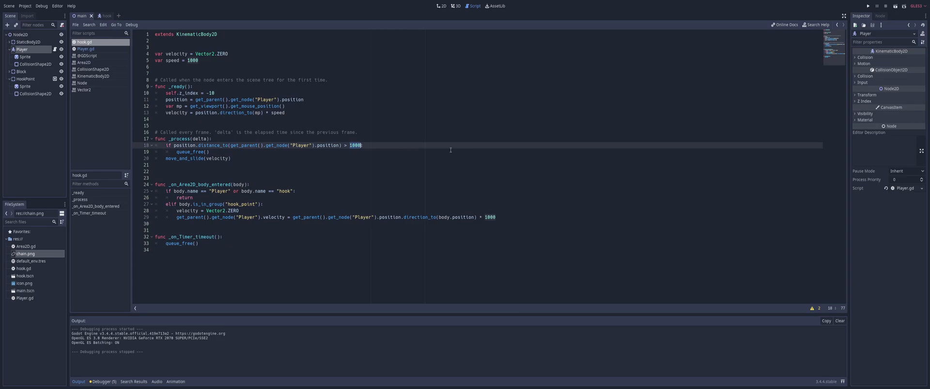
{"action": "mouse_move", "coordinate": [431, 148]}
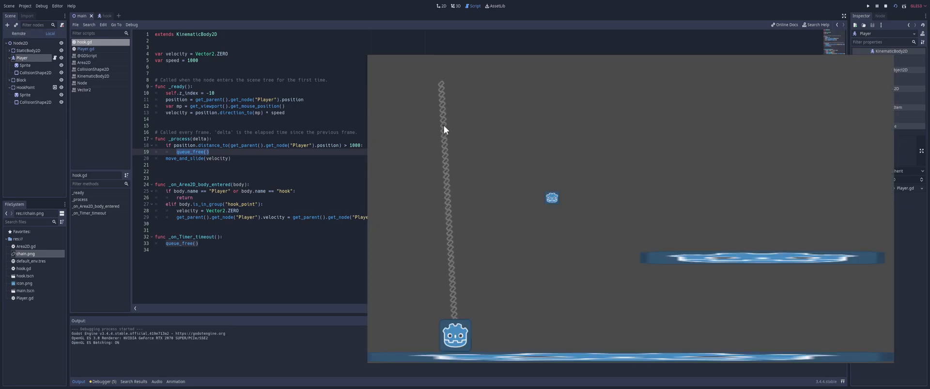
{"action": "mouse_move", "coordinate": [473, 135]}
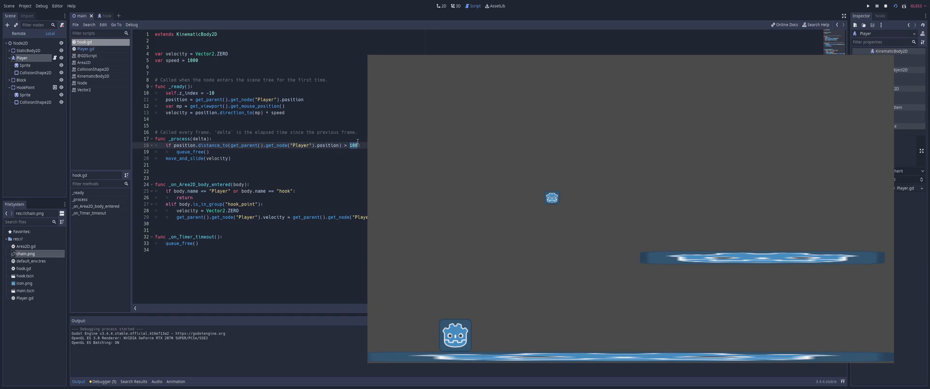
Lower hook.gd's despawn distance threshold from 1000 to 750
{"action": "type", "text": "75"}
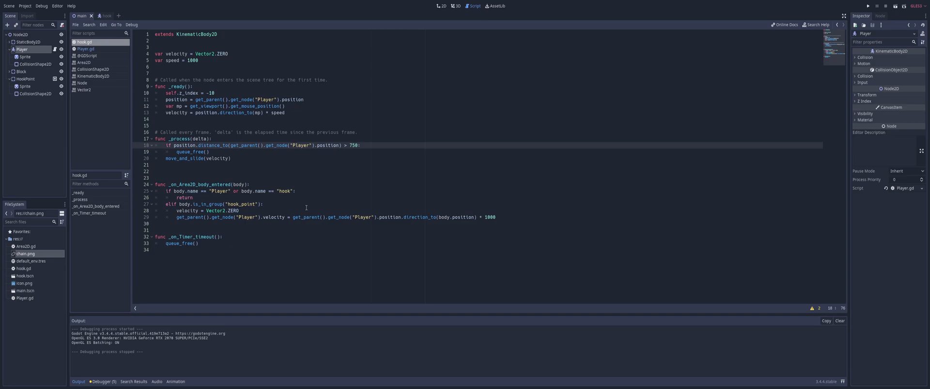
{"action": "mouse_move", "coordinate": [522, 211]}
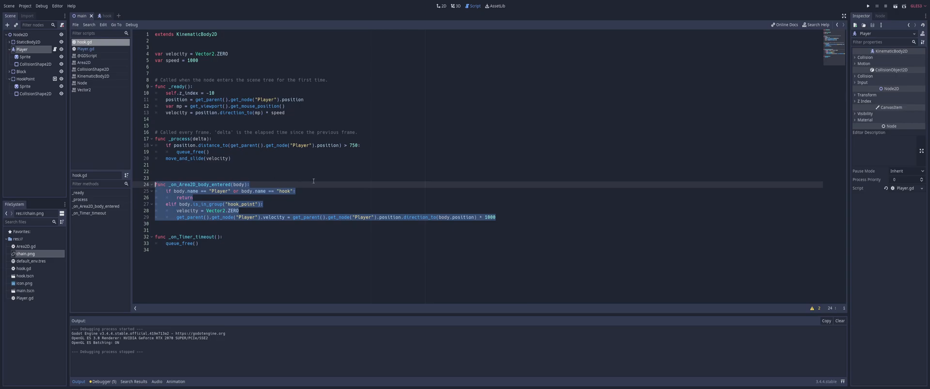
Inspect the hook's CollisionShape2D and its 0.5-second one-shot autostart Timer
{"action": "left_click", "coordinate": [155, 178]}
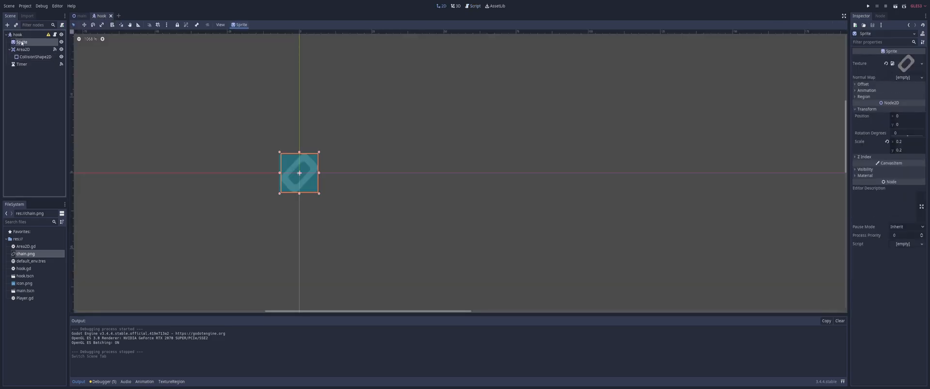
{"action": "left_click", "coordinate": [34, 56]}
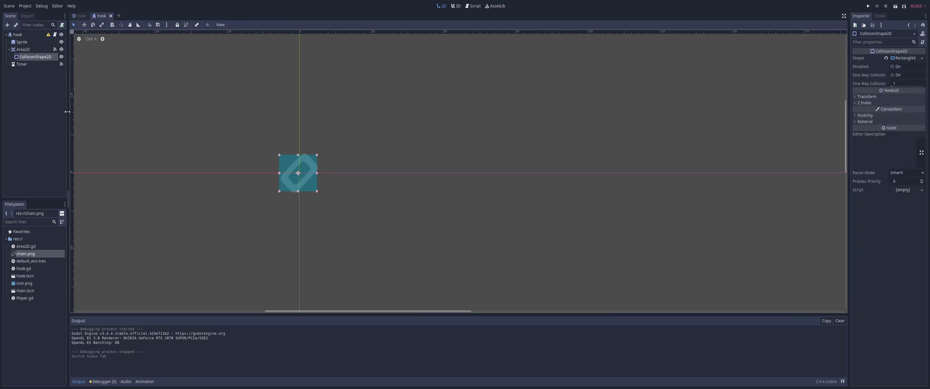
{"action": "left_click", "coordinate": [22, 64]}
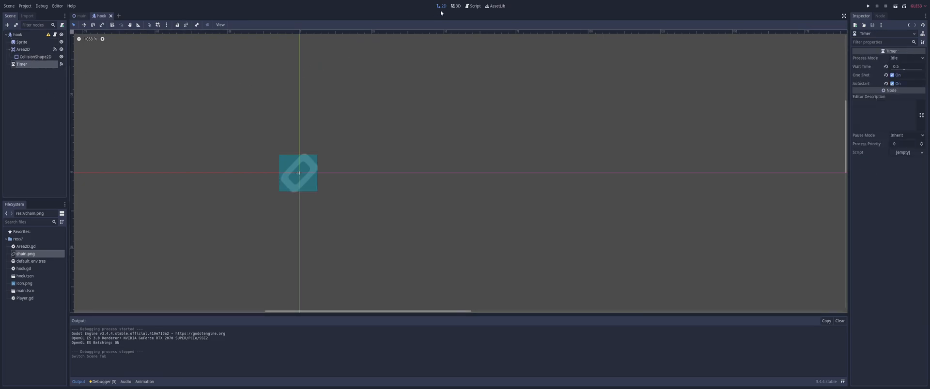
{"action": "left_click", "coordinate": [474, 5]}
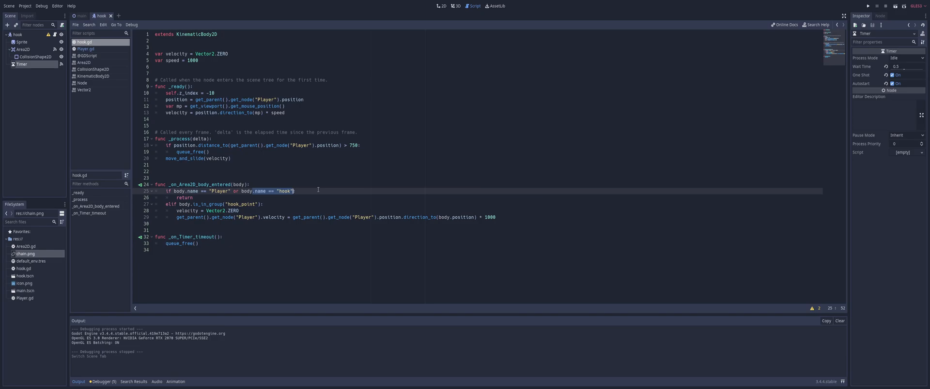
{"action": "mouse_move", "coordinate": [295, 191]}
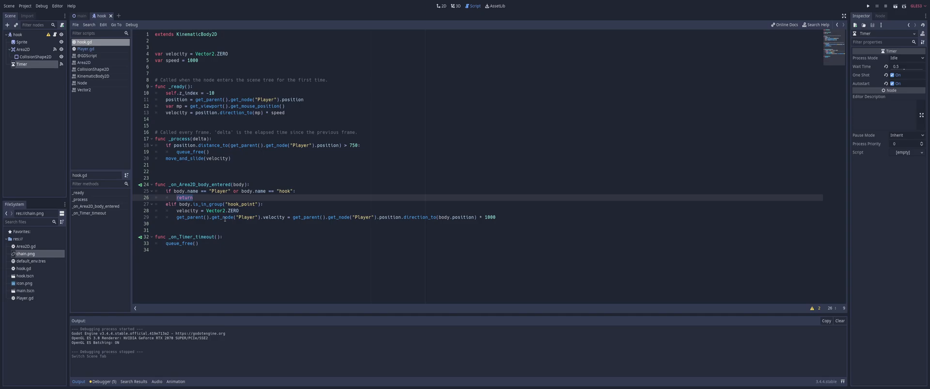
Highlight the early-return line and the hook_point group check in the body-entered handler
{"action": "left_click", "coordinate": [176, 203]}
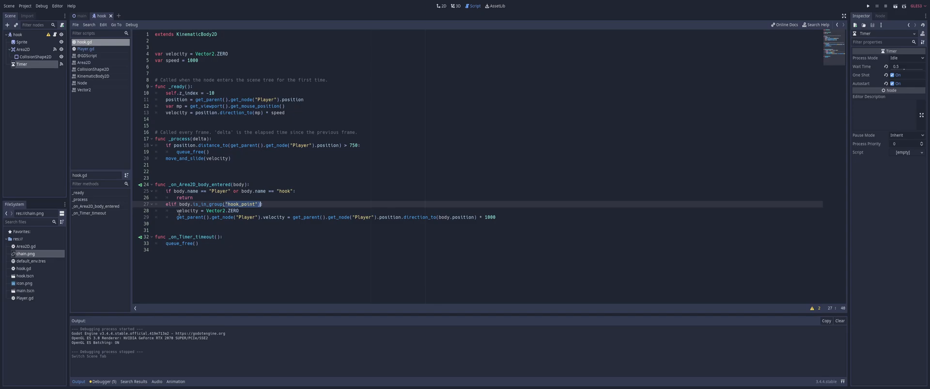
{"action": "left_click", "coordinate": [209, 217]}
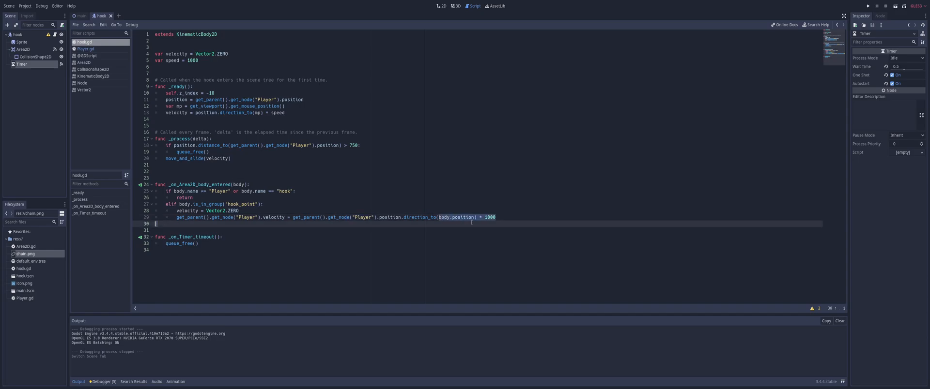
Replace the fixed 1000 in the player pull-velocity line with speed
{"action": "left_click", "coordinate": [546, 217]}
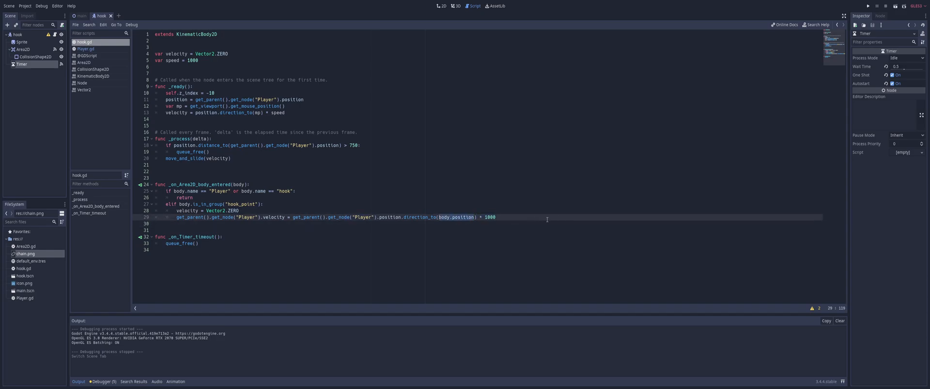
{"action": "mouse_move", "coordinate": [542, 209]}
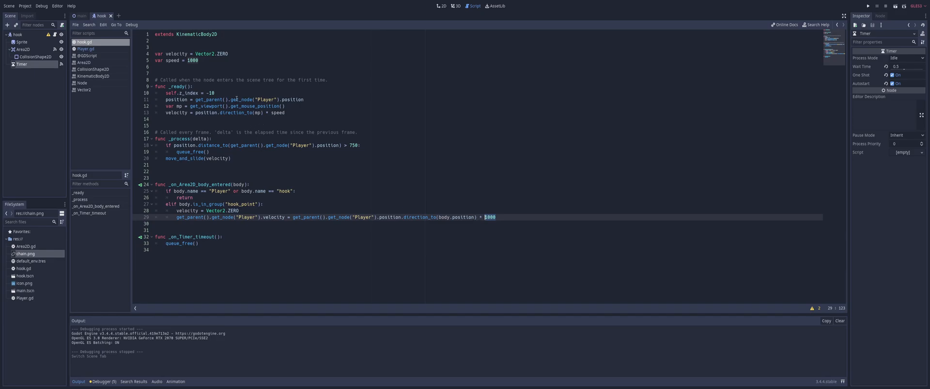
{"action": "mouse_move", "coordinate": [366, 102]}
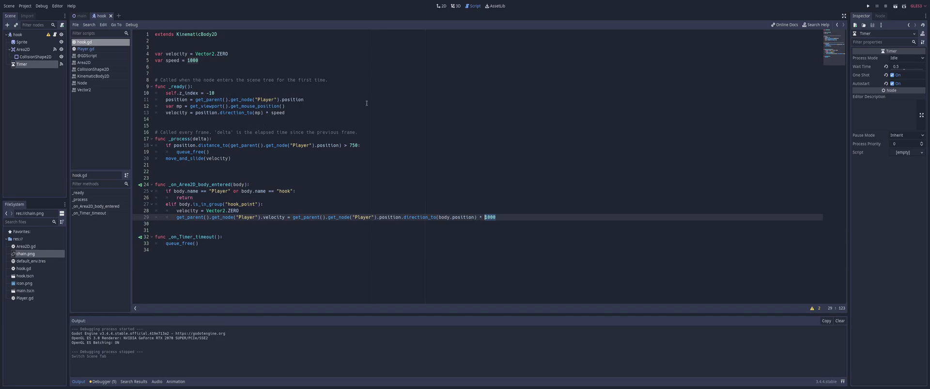
{"action": "type", "text": "s"}
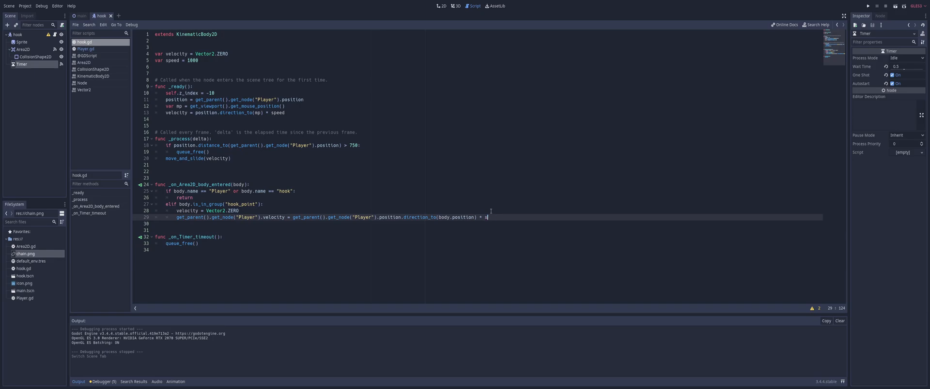
{"action": "type", "text": "peed"}
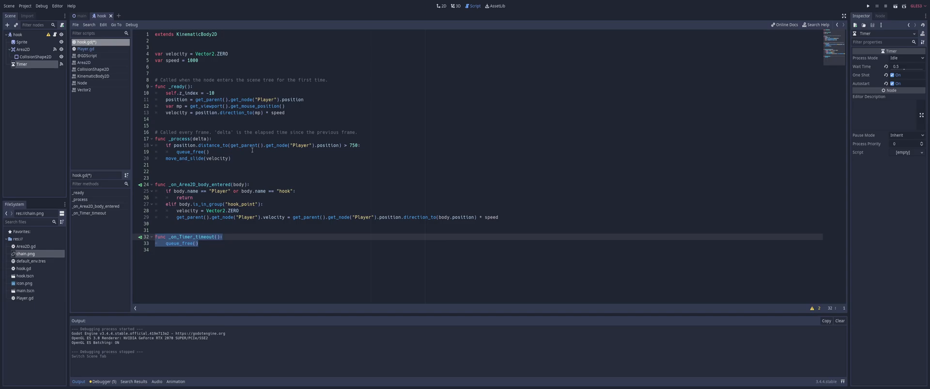
{"action": "mouse_move", "coordinate": [401, 76]}
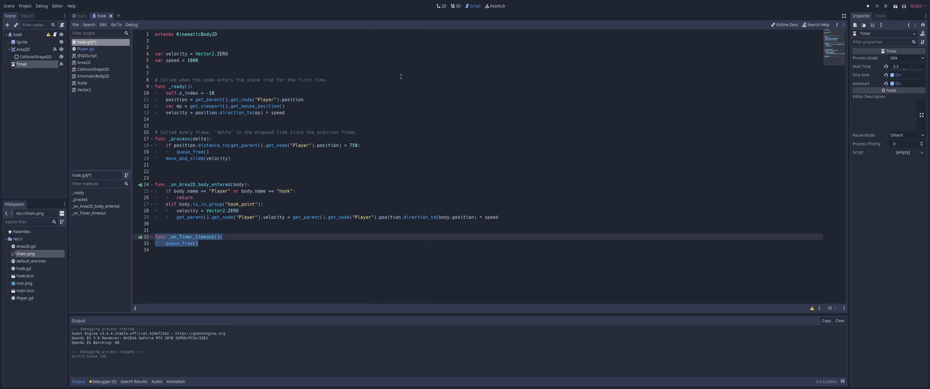
{"action": "mouse_move", "coordinate": [491, 80]}
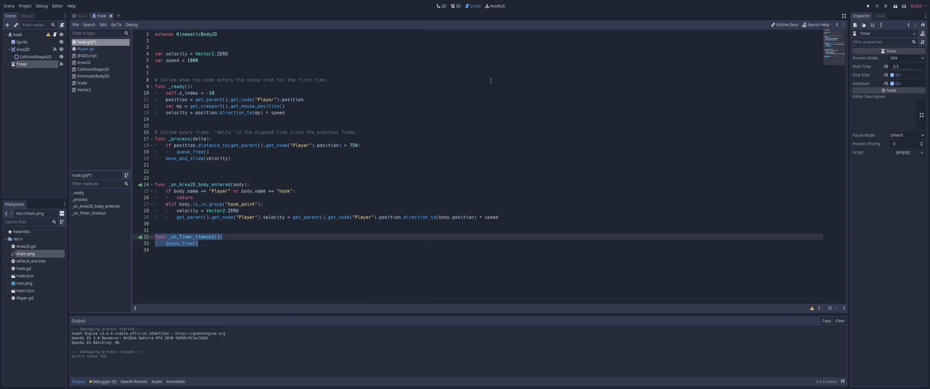
Dismiss the timer function selection and run the game to test the hook
{"action": "left_click", "coordinate": [325, 251]}
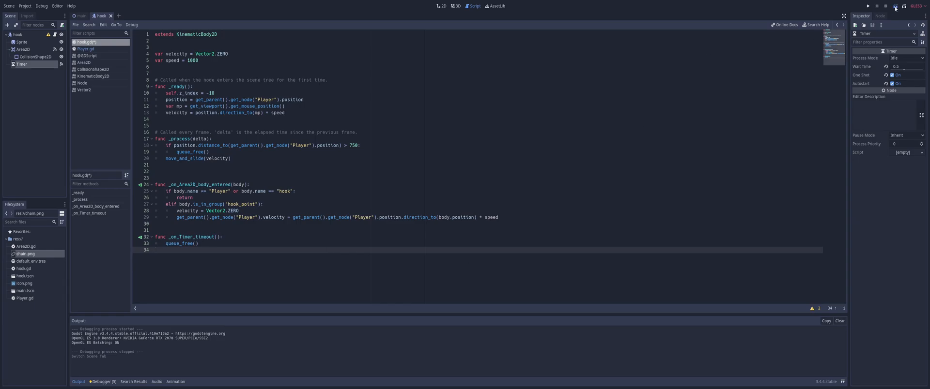
{"action": "left_click", "coordinate": [867, 6]}
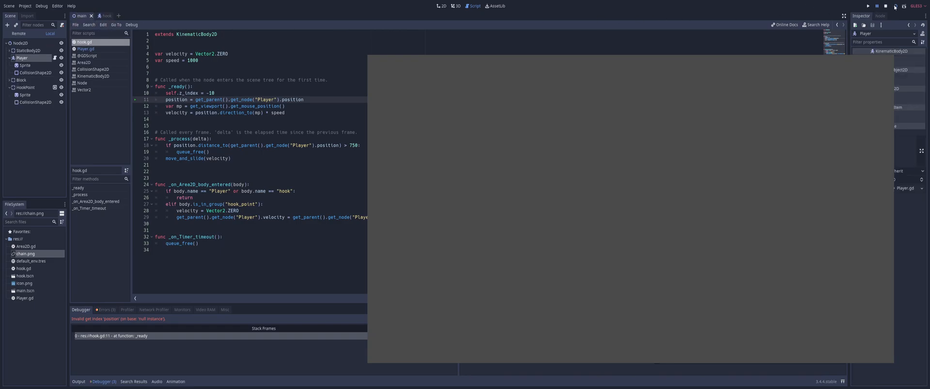
Fire the grappling hook at the HookPoint and platforms in the running game
{"action": "left_click", "coordinate": [868, 6]}
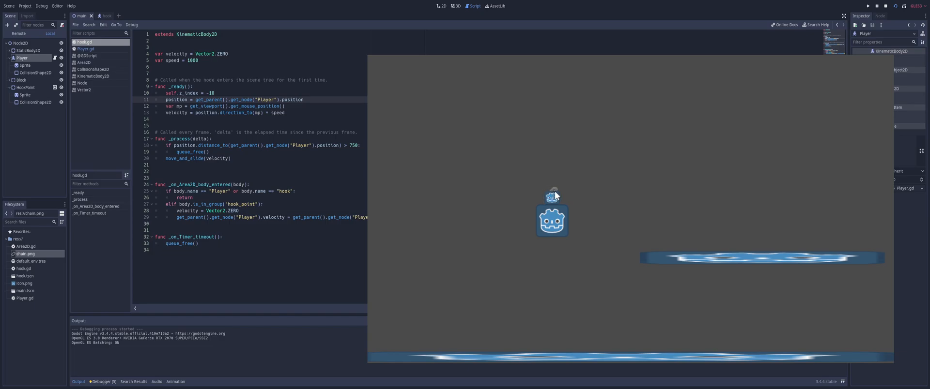
{"action": "mouse_move", "coordinate": [551, 195]}
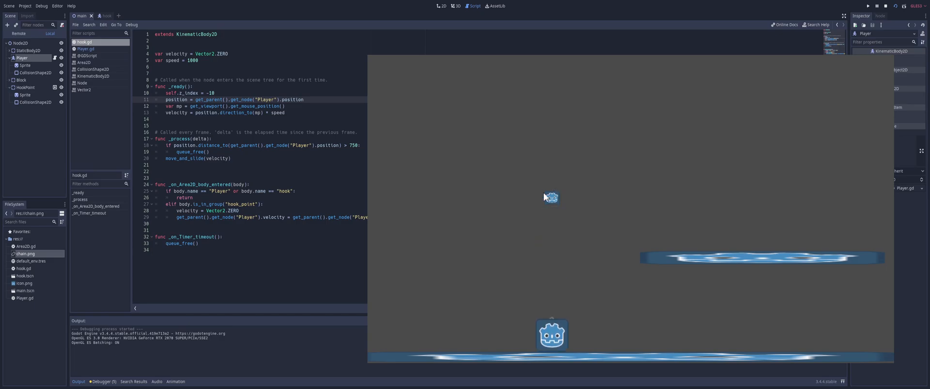
{"action": "mouse_move", "coordinate": [554, 198]}
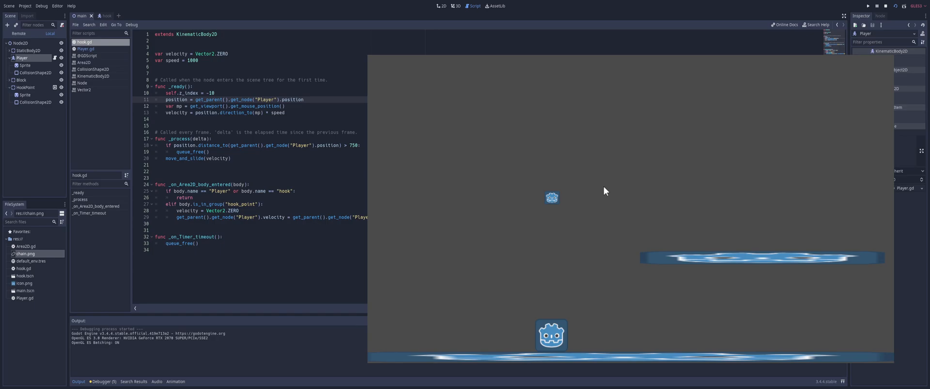
{"action": "mouse_move", "coordinate": [555, 204]}
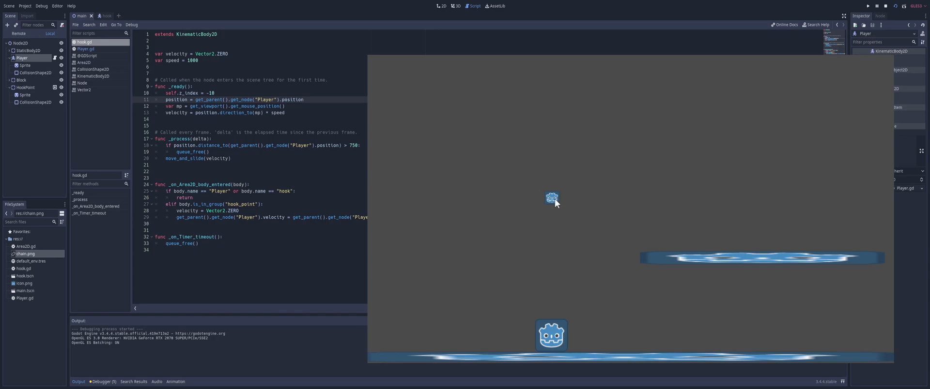
{"action": "mouse_move", "coordinate": [557, 201]}
{"action": "type", "text": "else"}
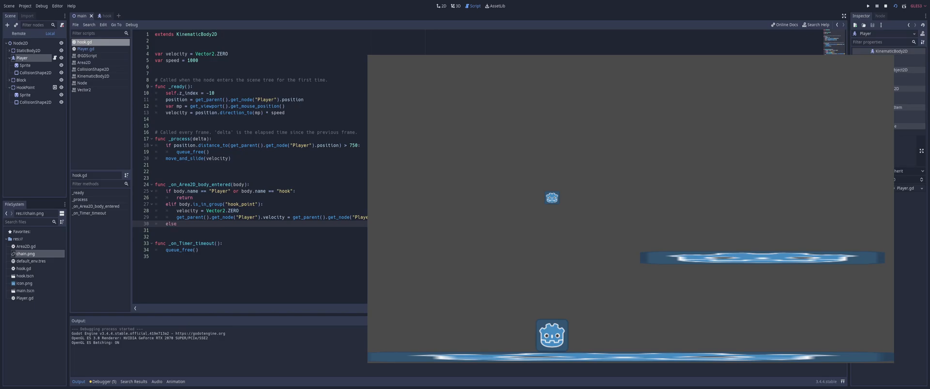
Add an else branch calling queue_free() after the elif block in hook.gd
{"action": "type", "text": "queue_free("}
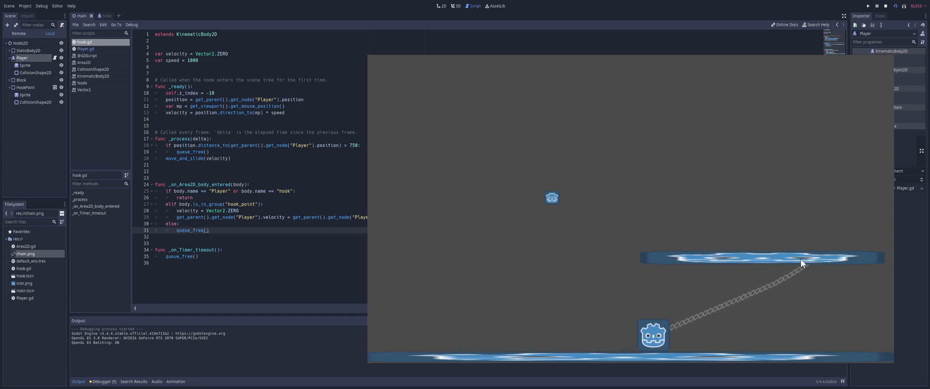
{"action": "mouse_move", "coordinate": [780, 268]}
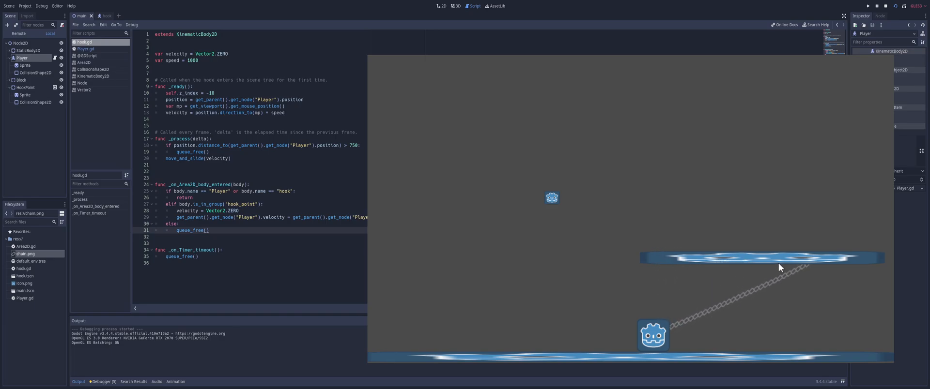